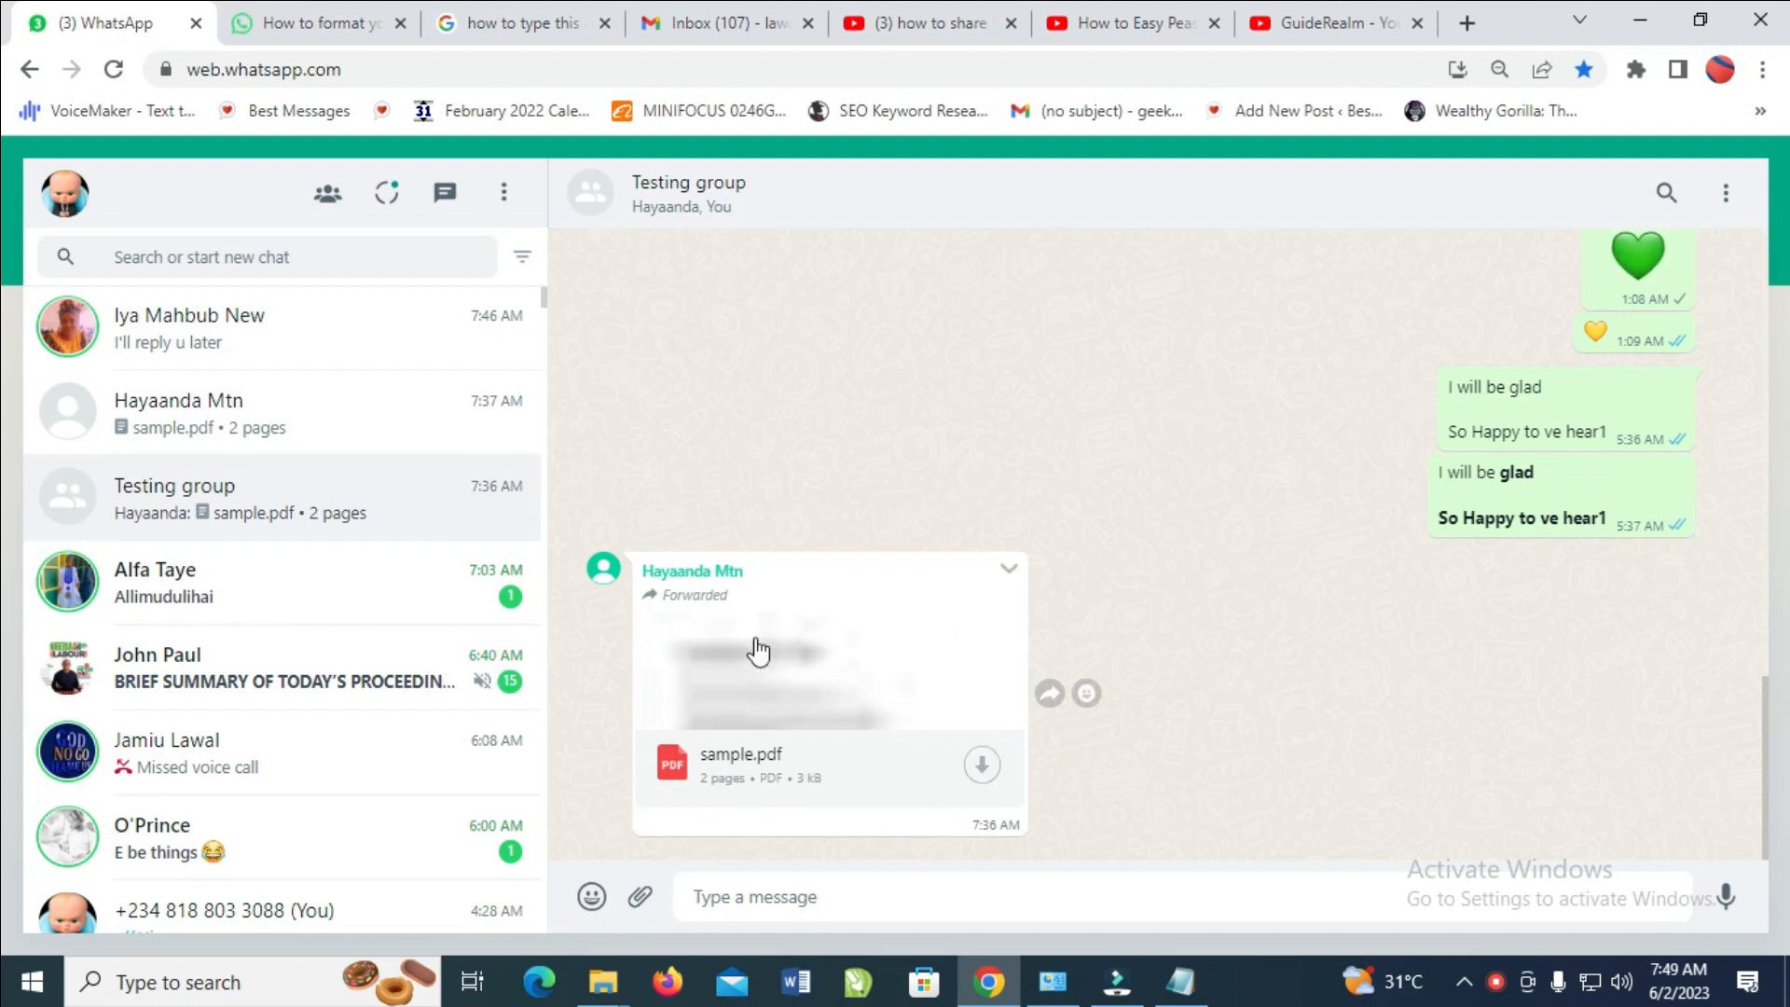
pyautogui.moveTo(983, 765)
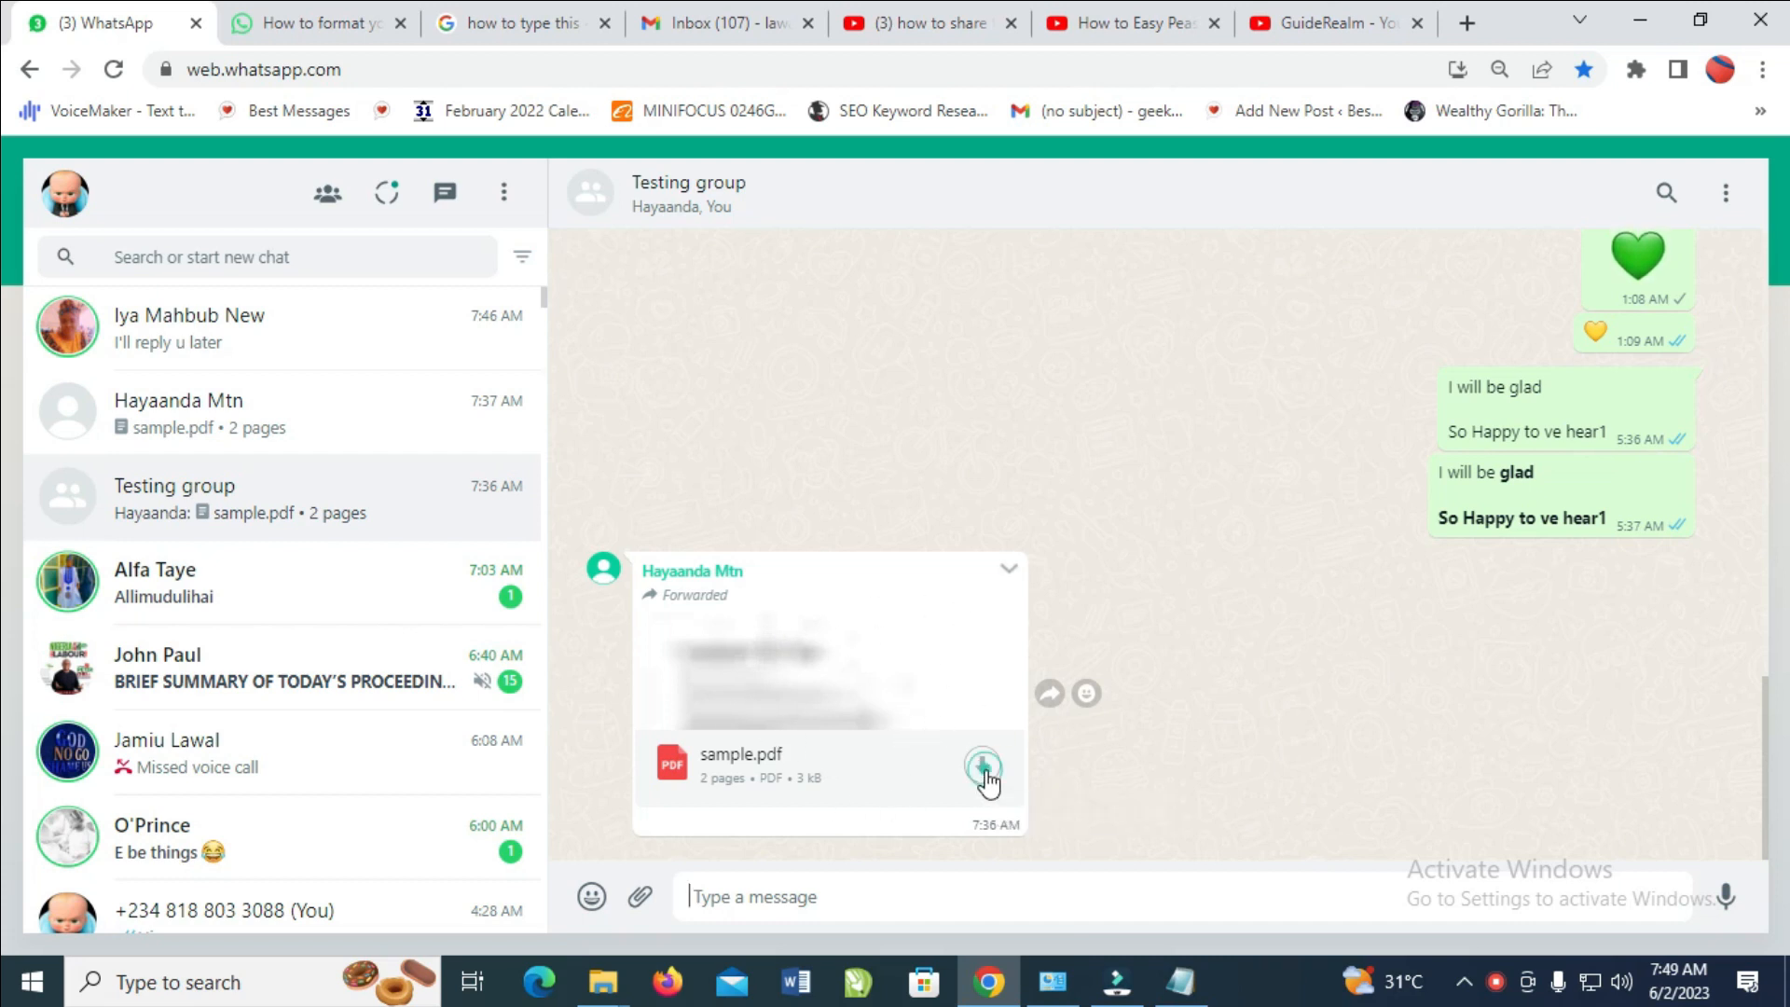
# Step: Download sample.pdf (3,028 B) from the chat and confirm it in Chrome's recent downloads
pyautogui.click(983, 765)
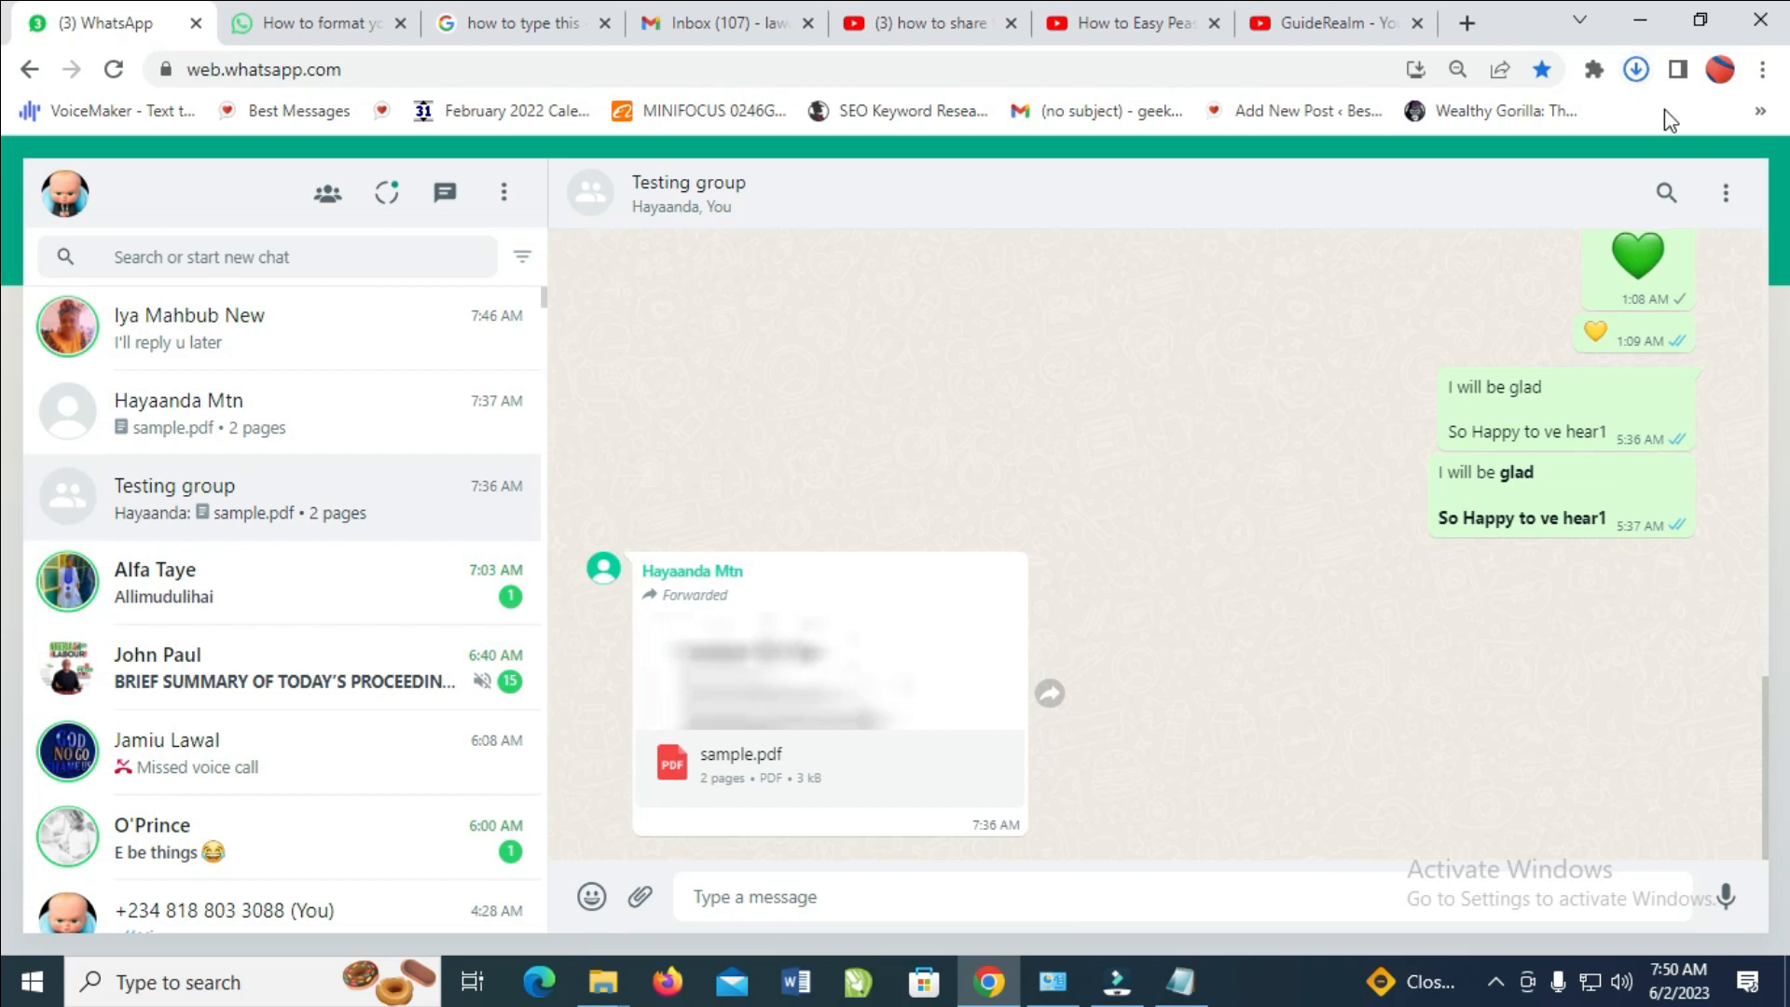
pyautogui.click(1636, 69)
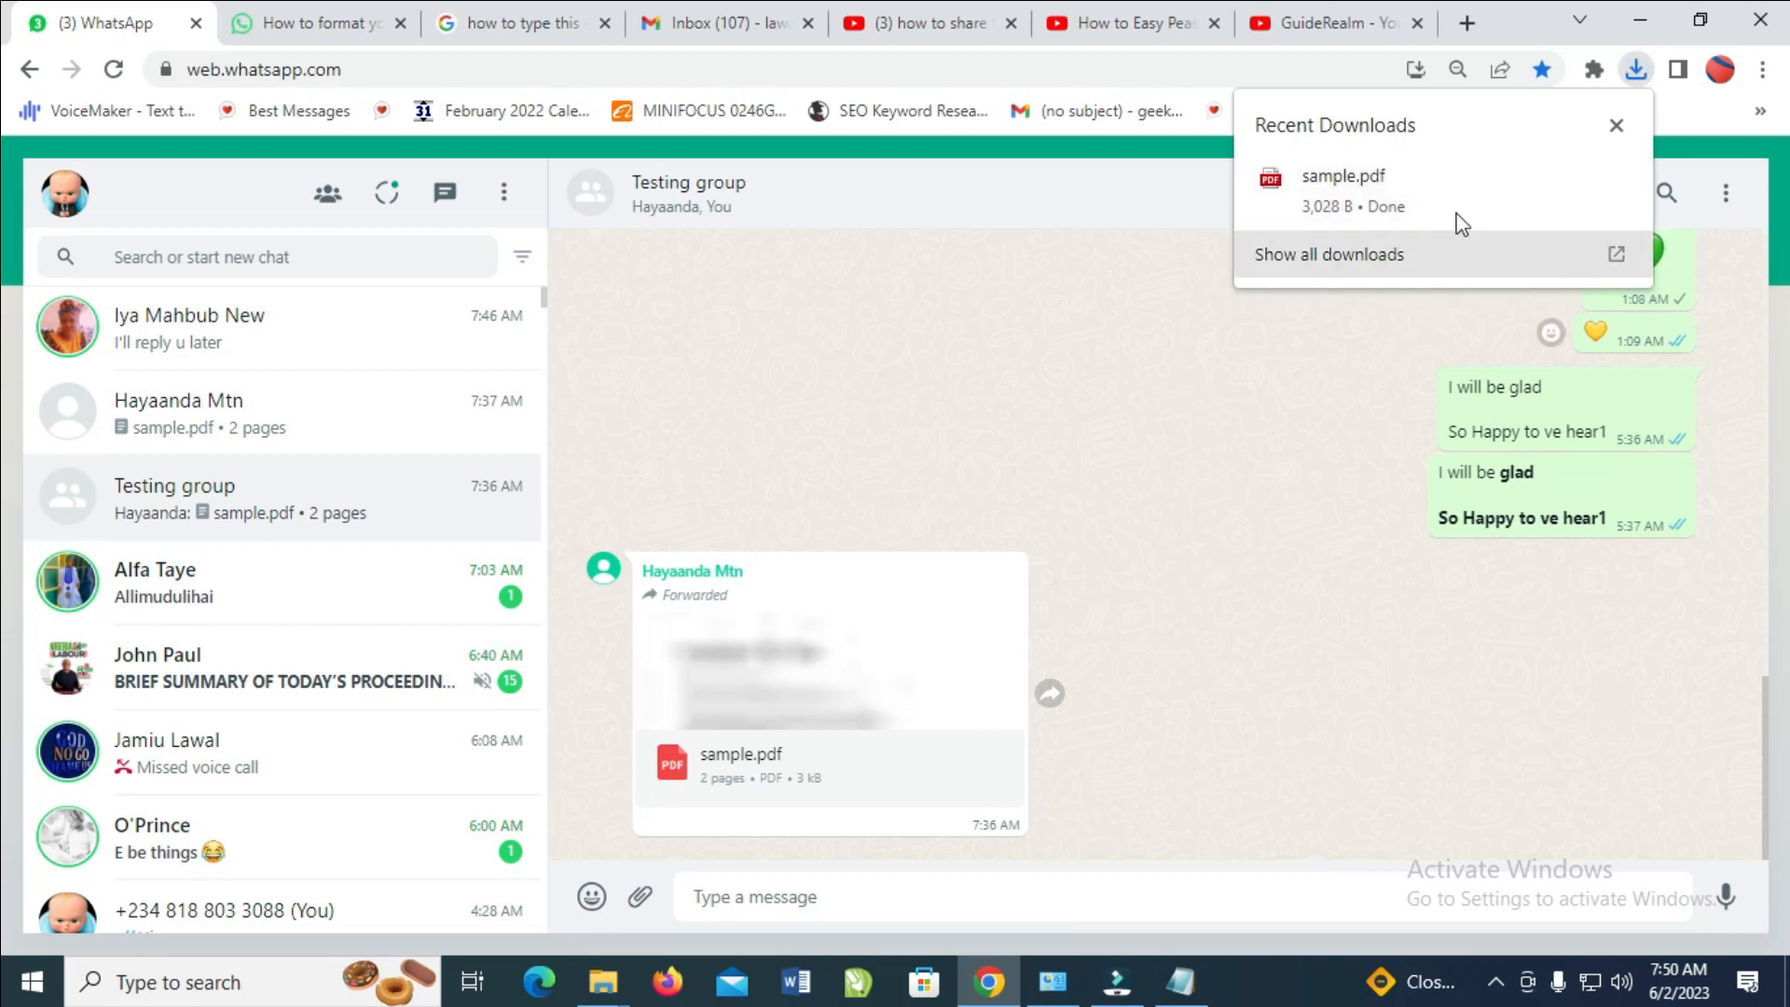
pyautogui.moveTo(1386, 235)
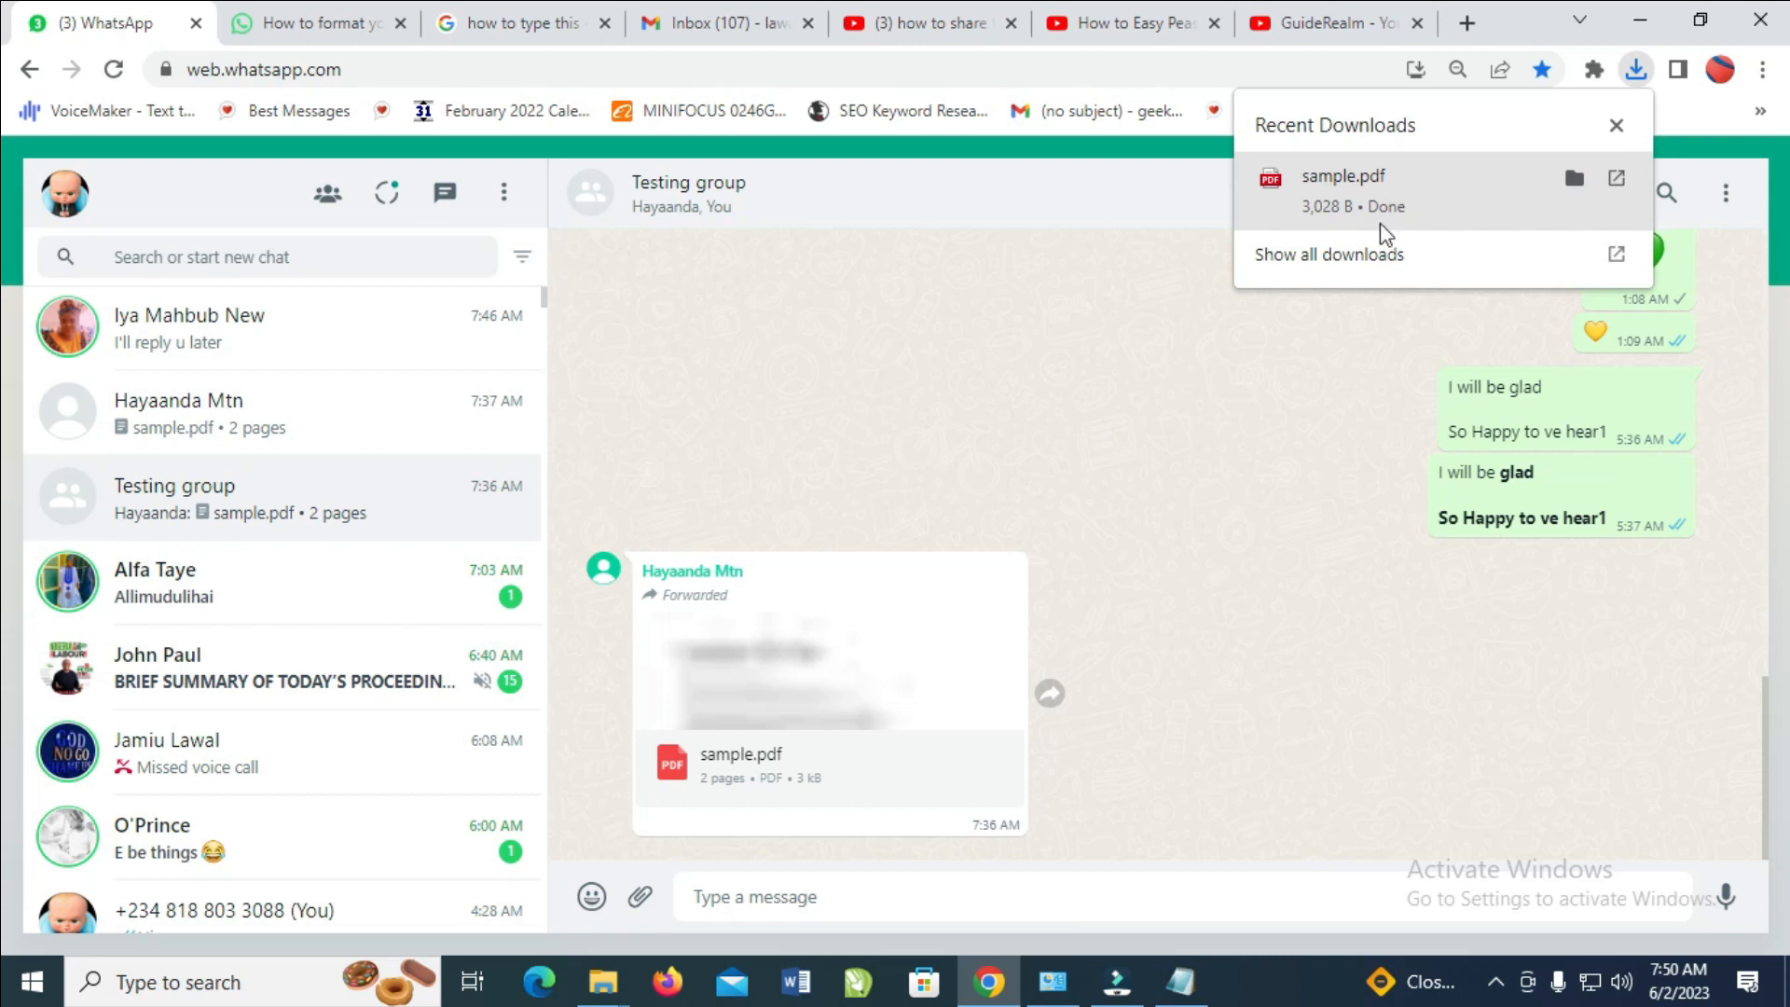
pyautogui.moveTo(1574, 179)
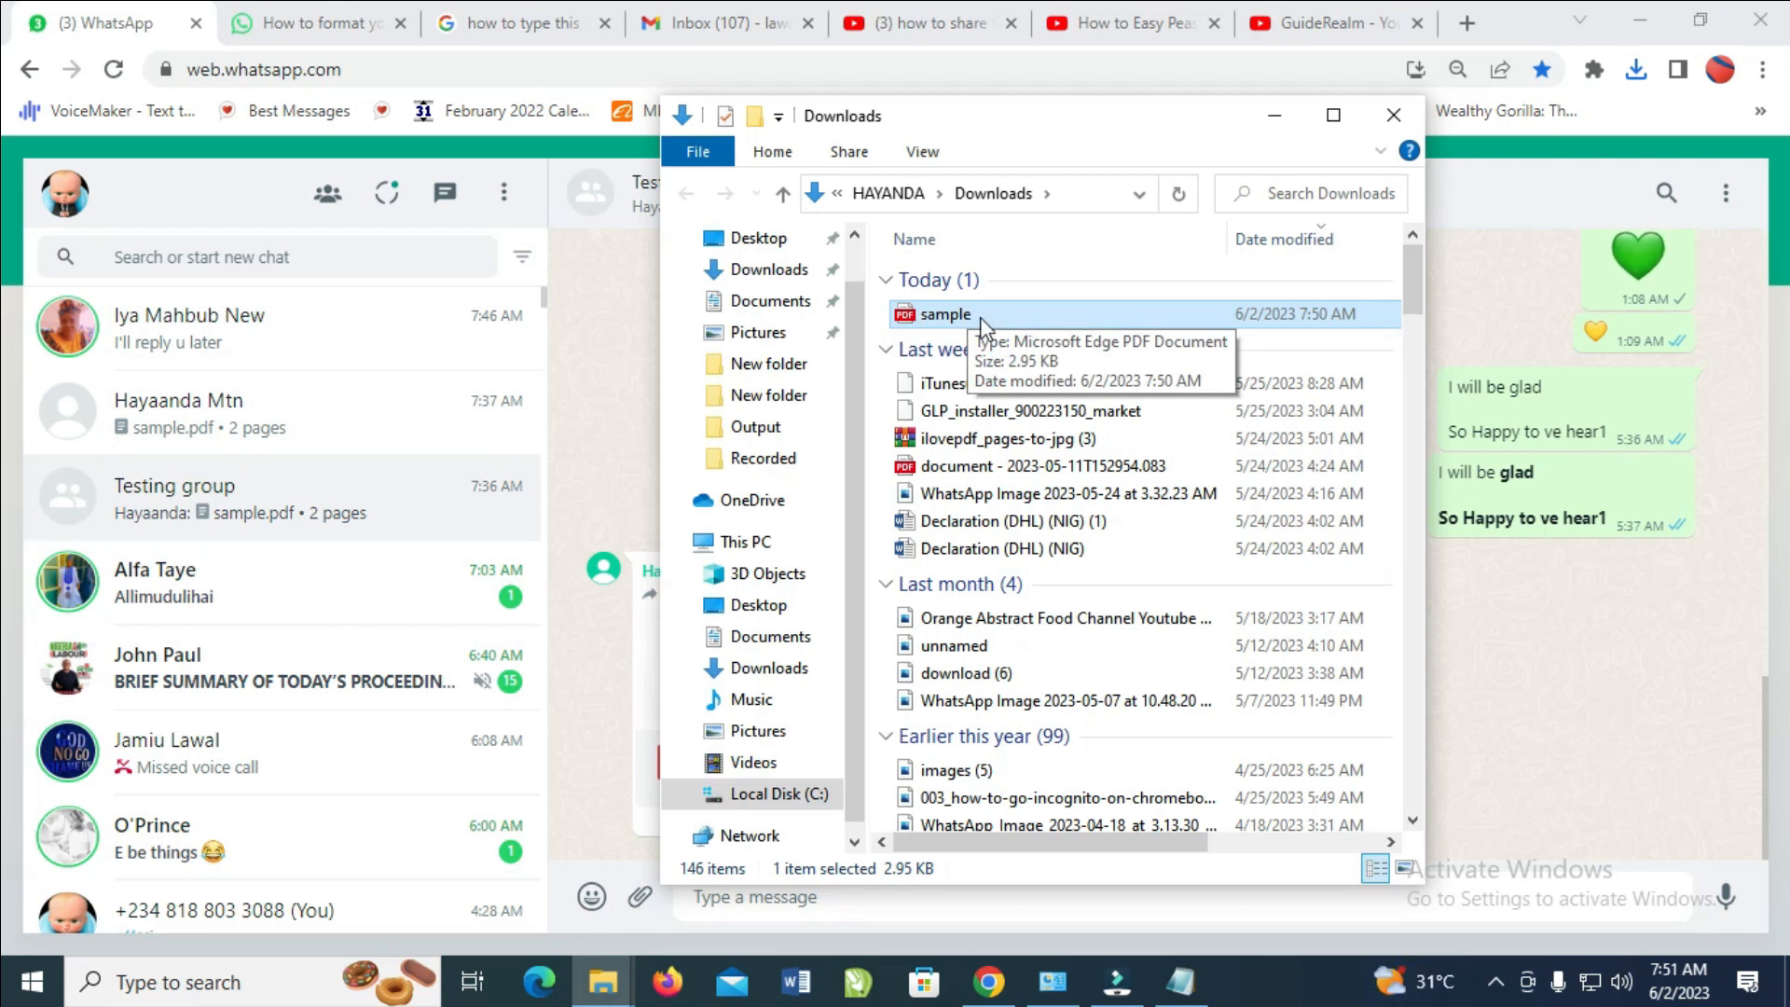
pyautogui.moveTo(951, 323)
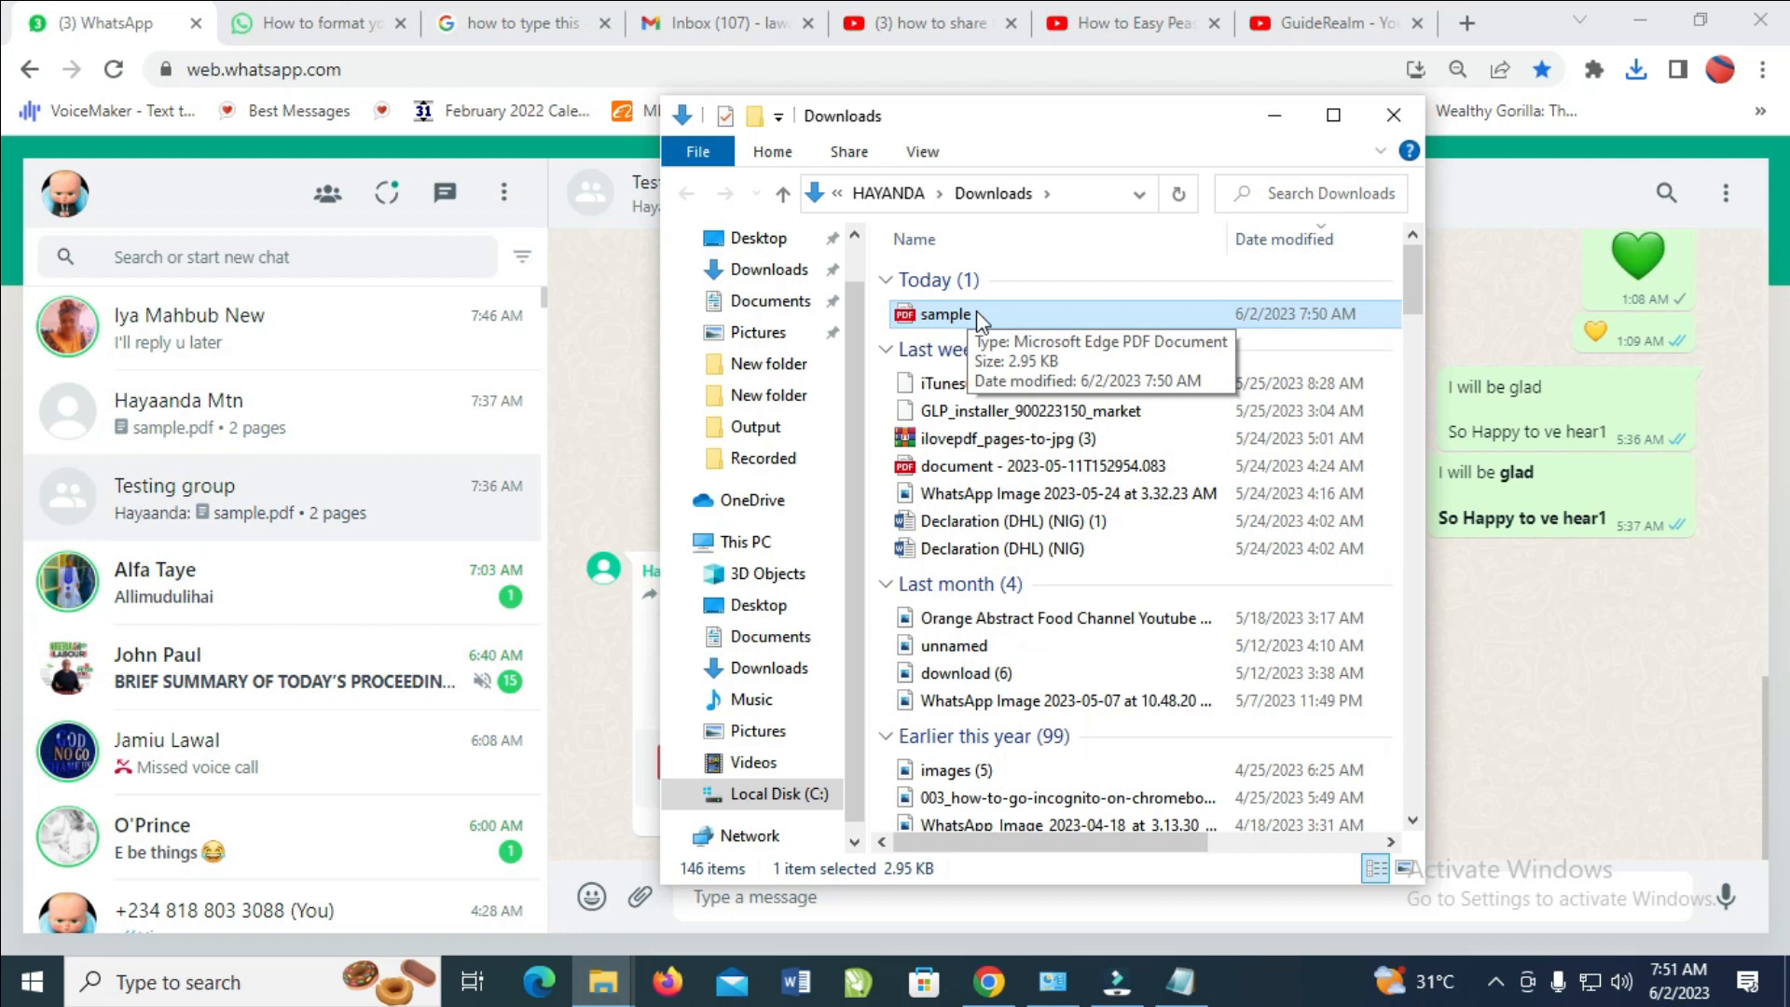
pyautogui.moveTo(949, 329)
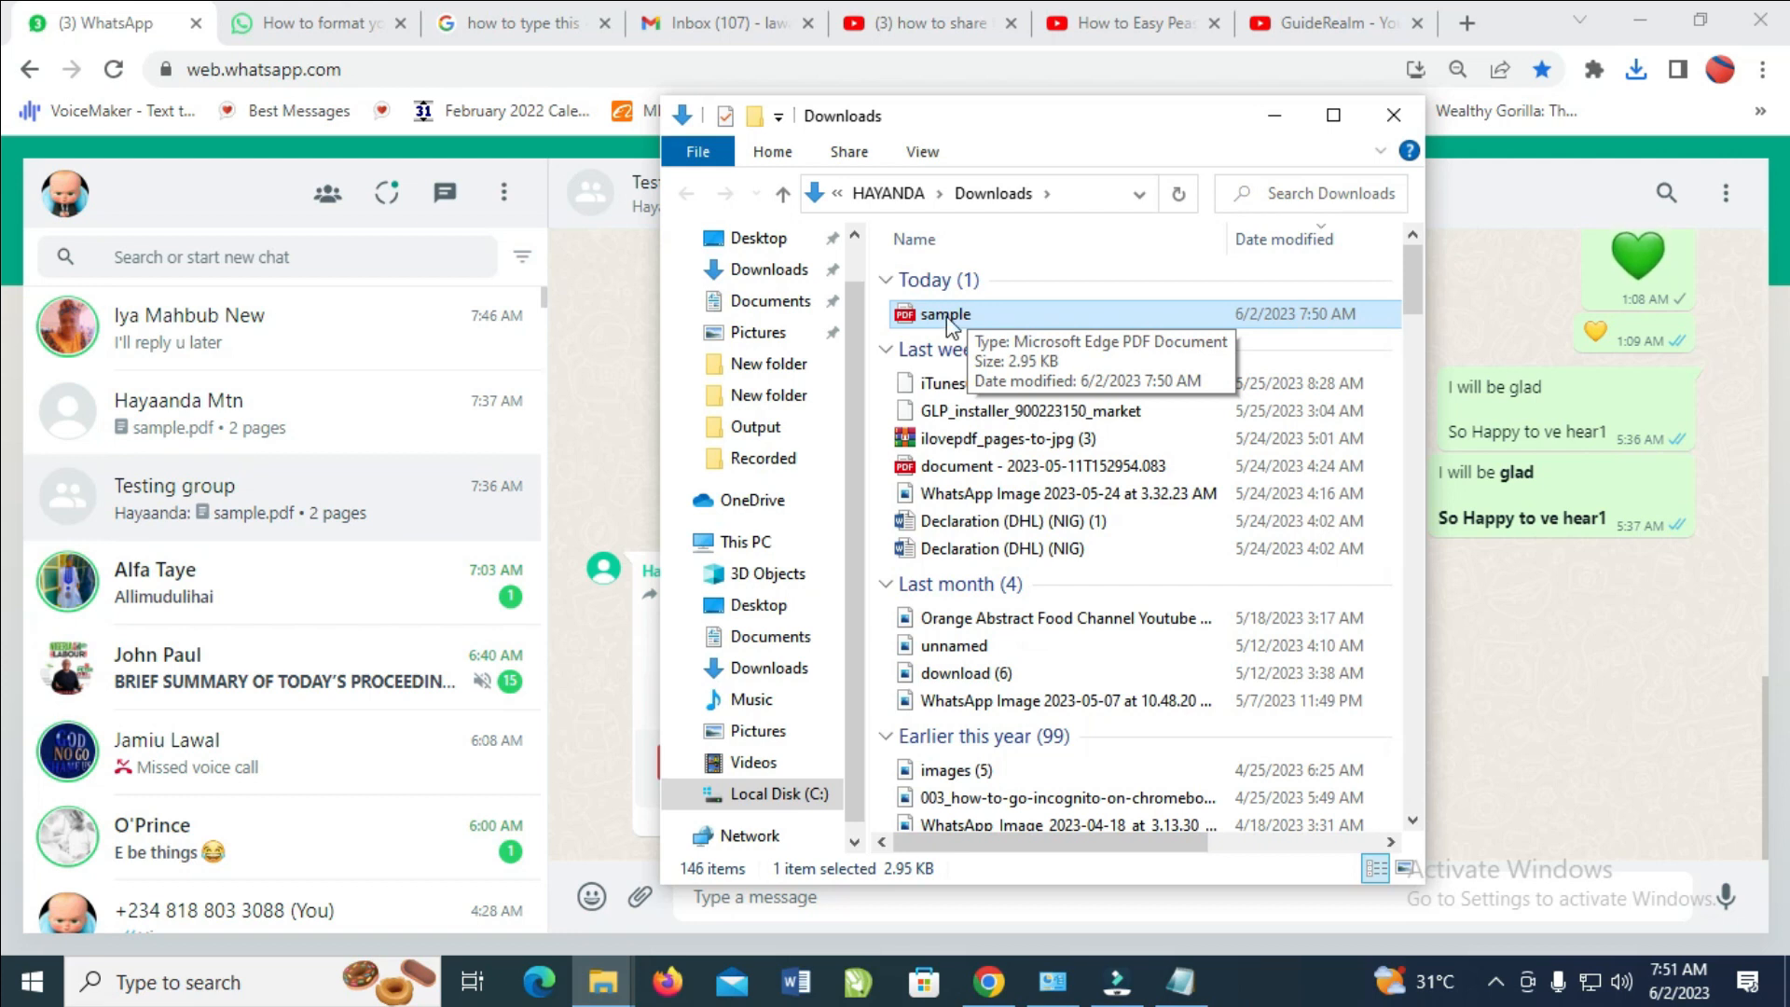
pyautogui.rightClick(946, 313)
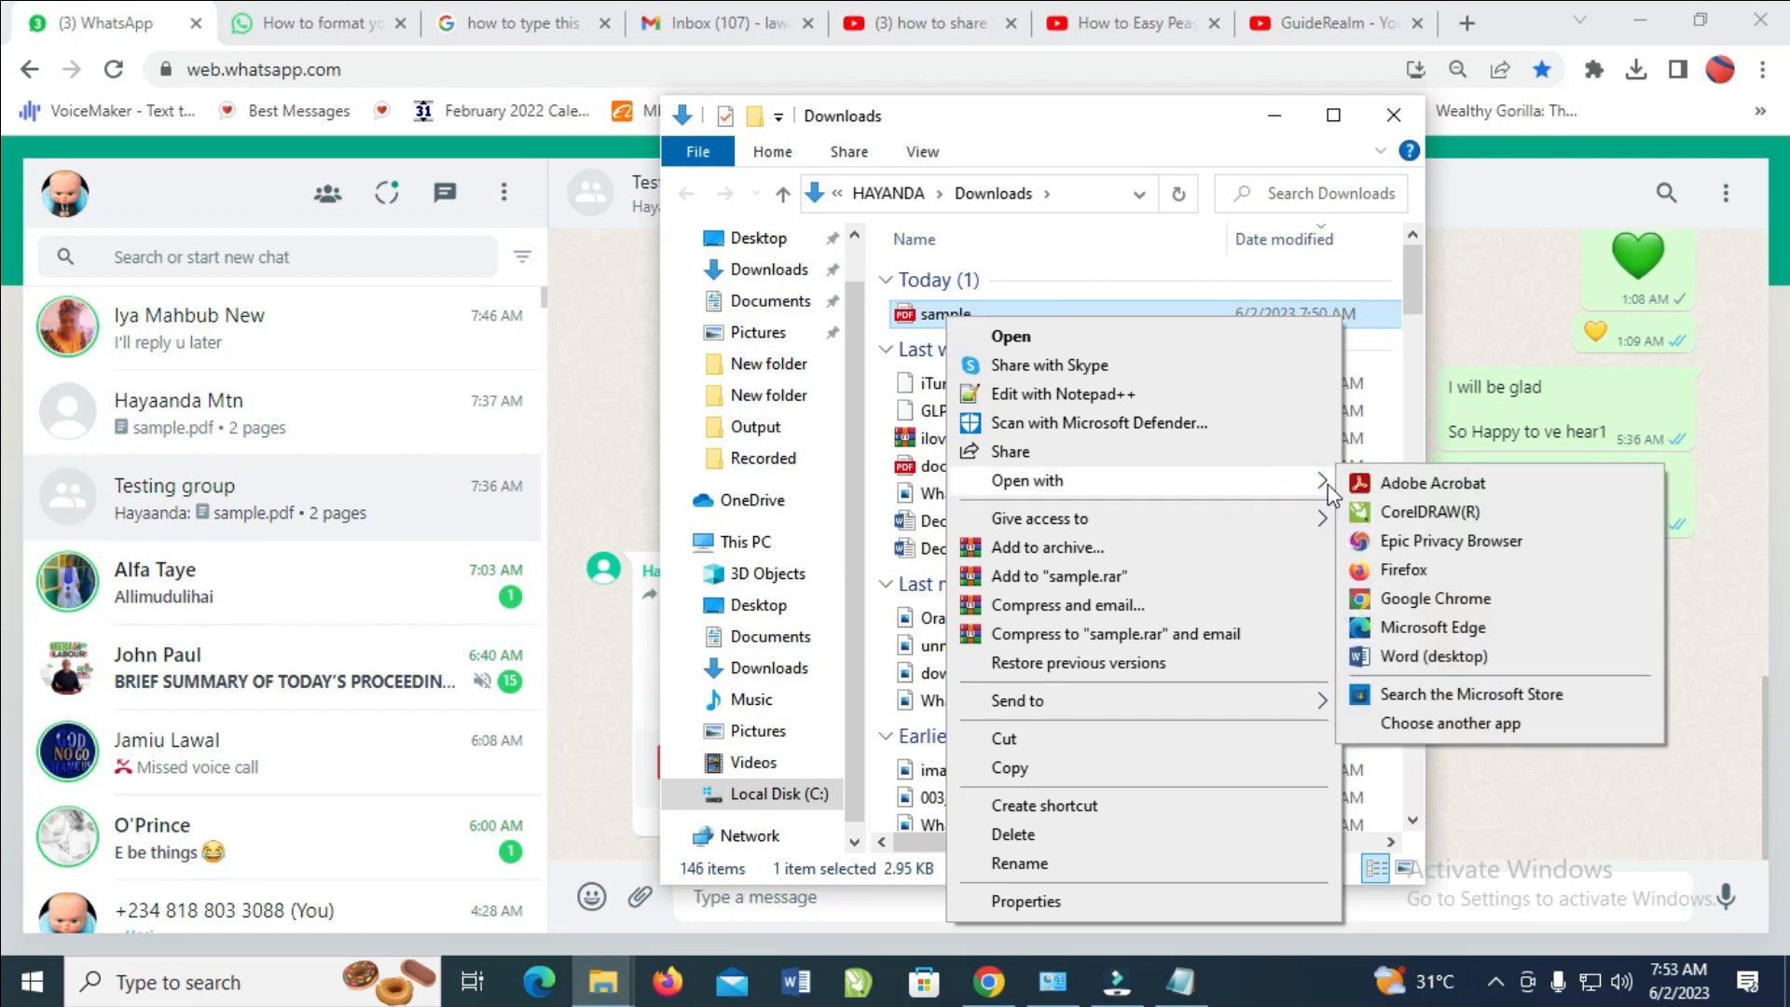
pyautogui.moveTo(1432, 483)
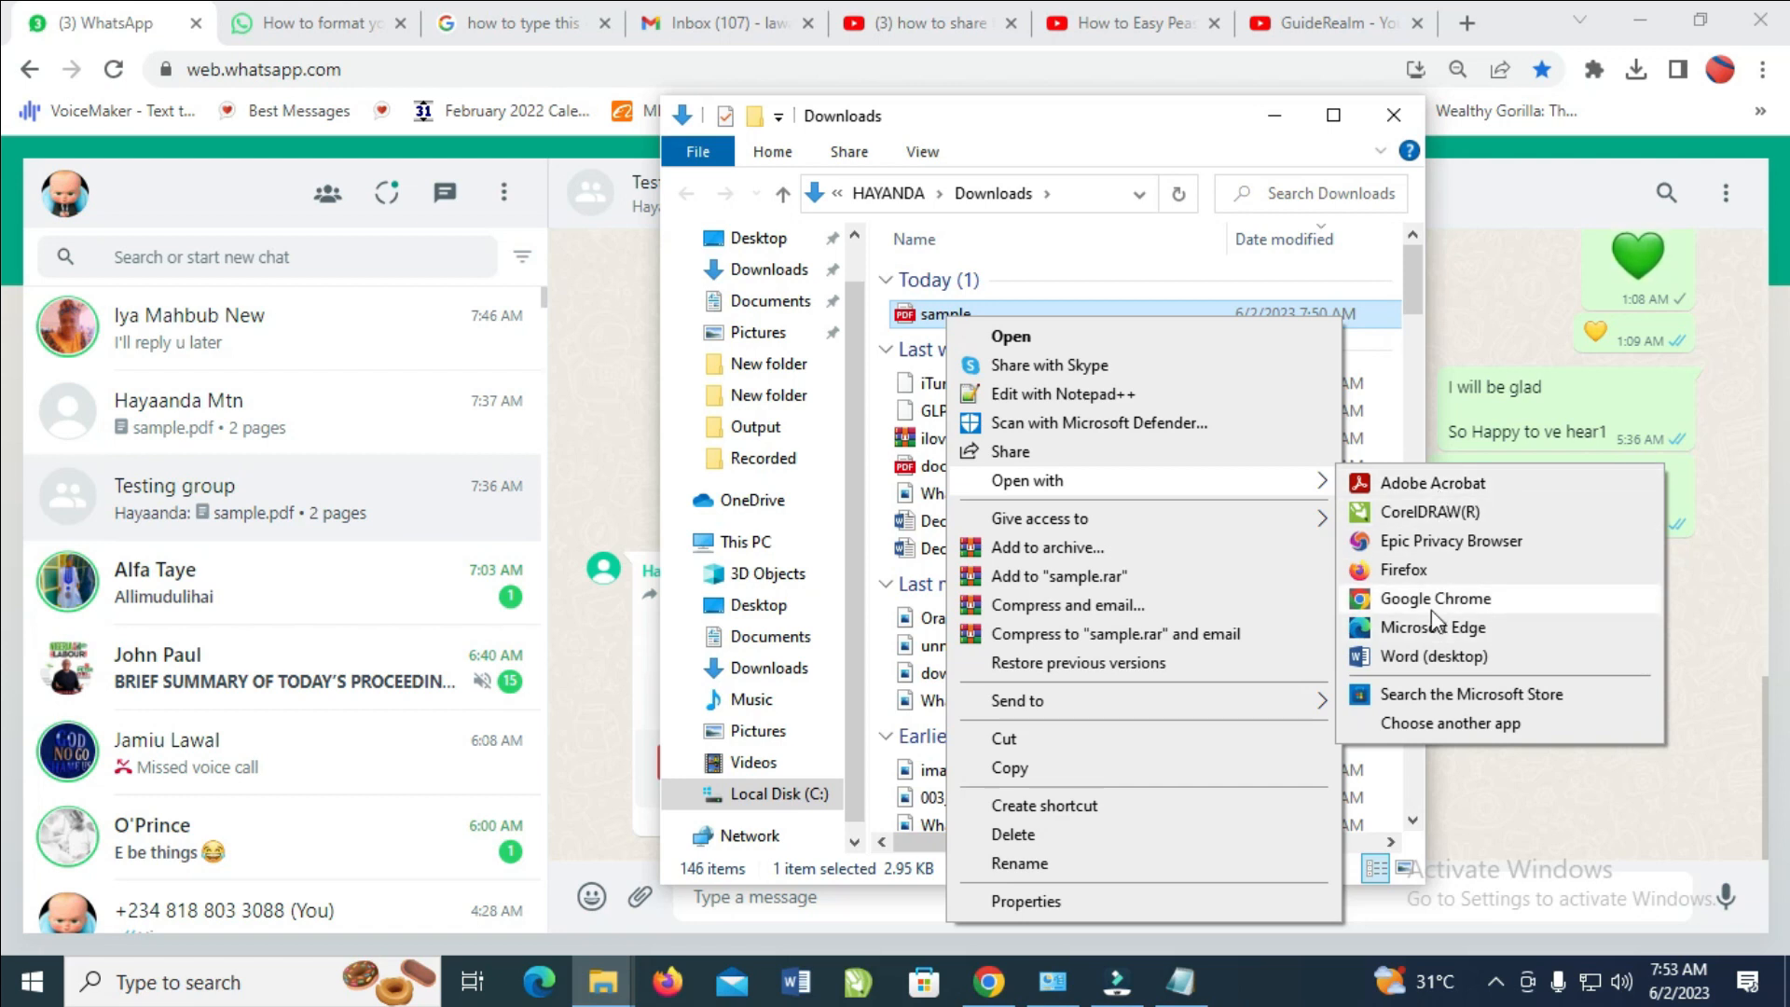
pyautogui.moveTo(1402, 571)
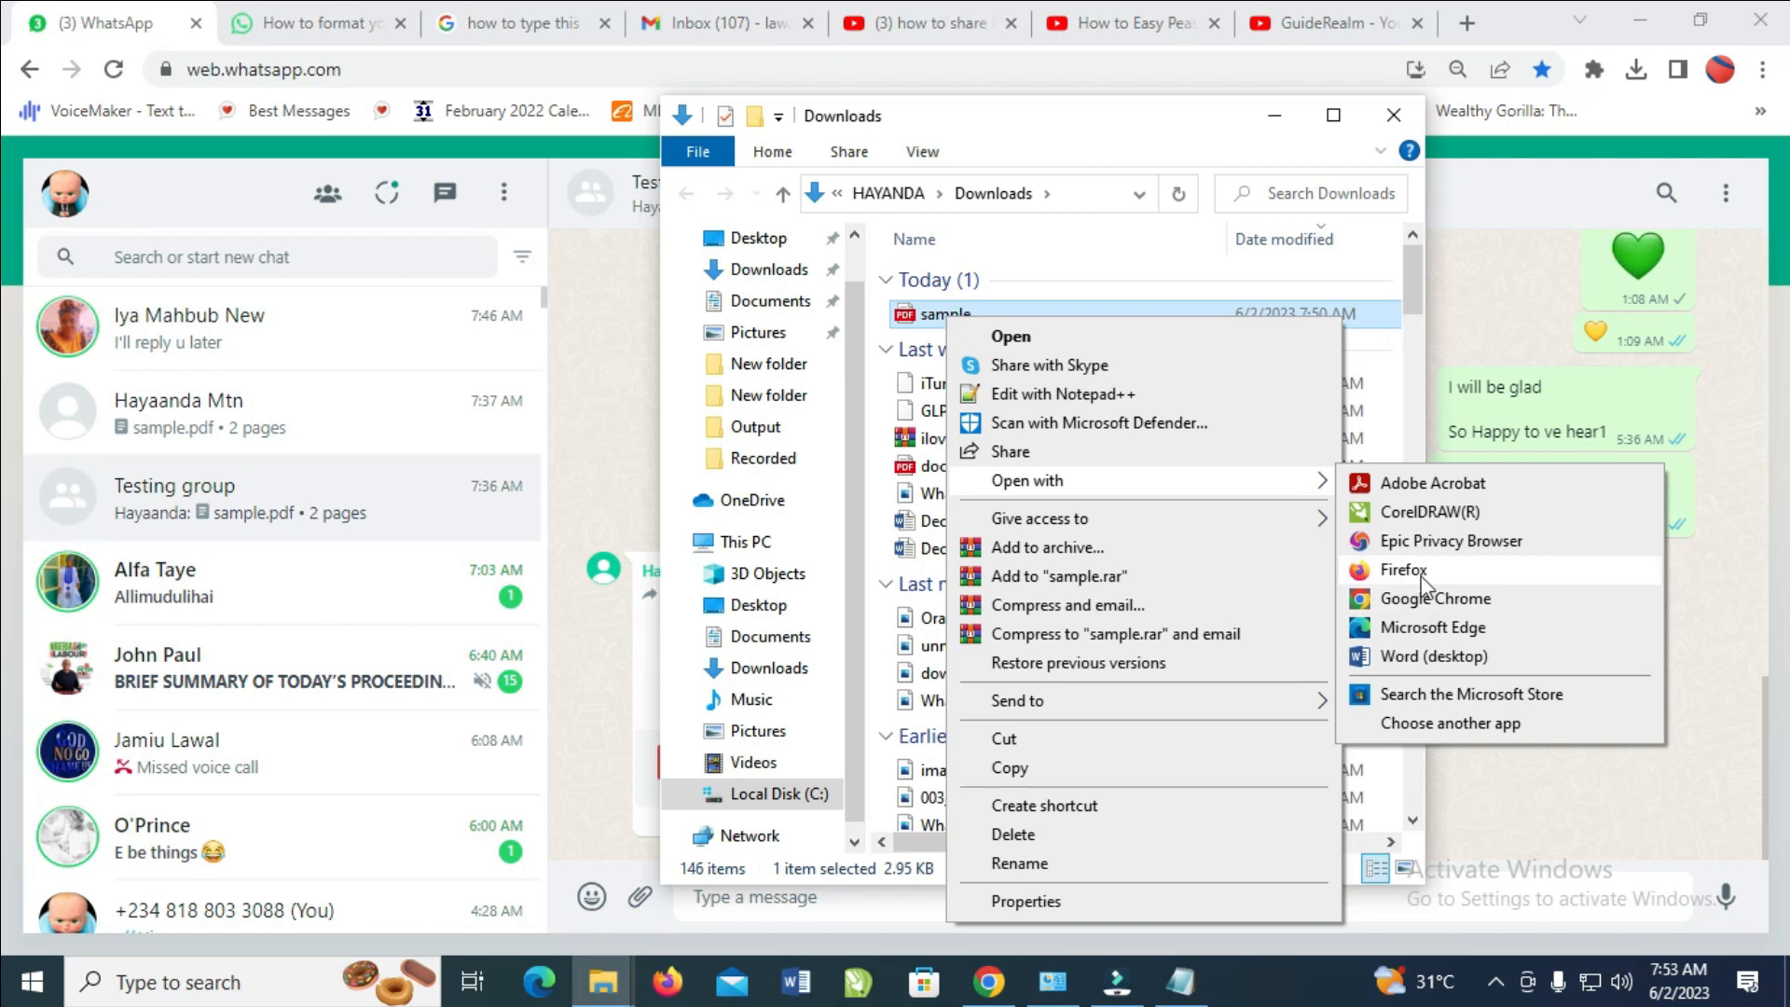
pyautogui.moveTo(1433, 627)
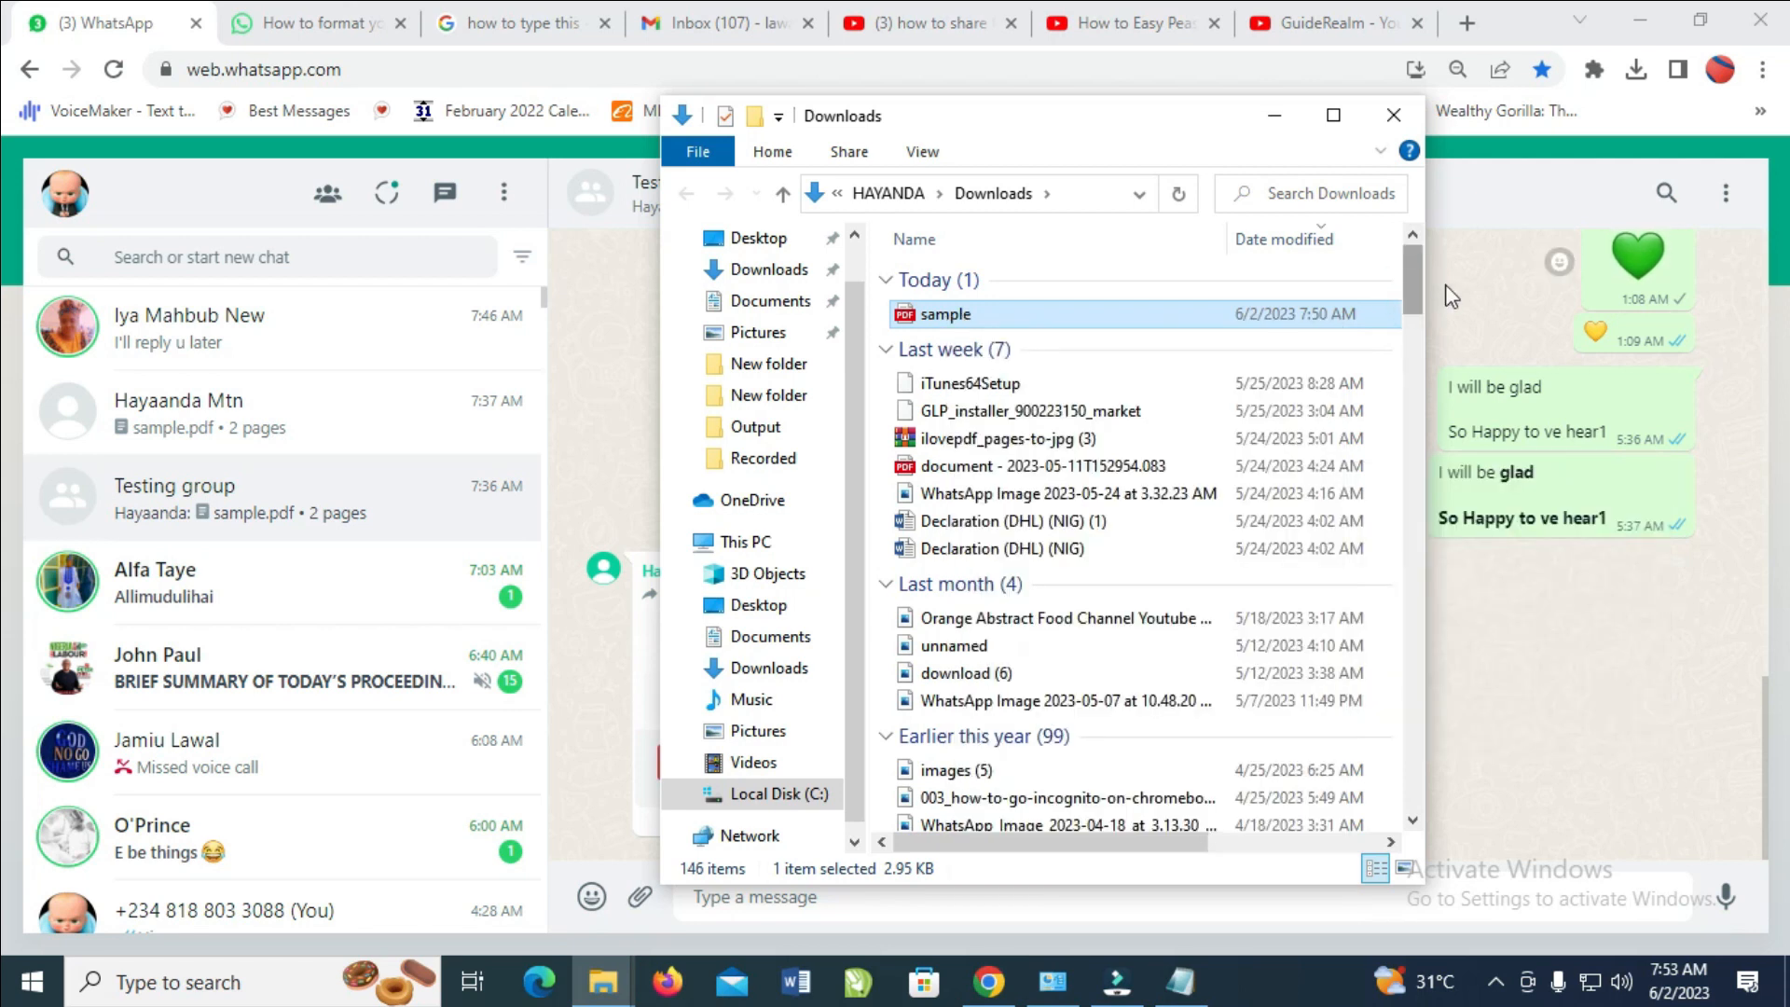
pyautogui.moveTo(1686, 797)
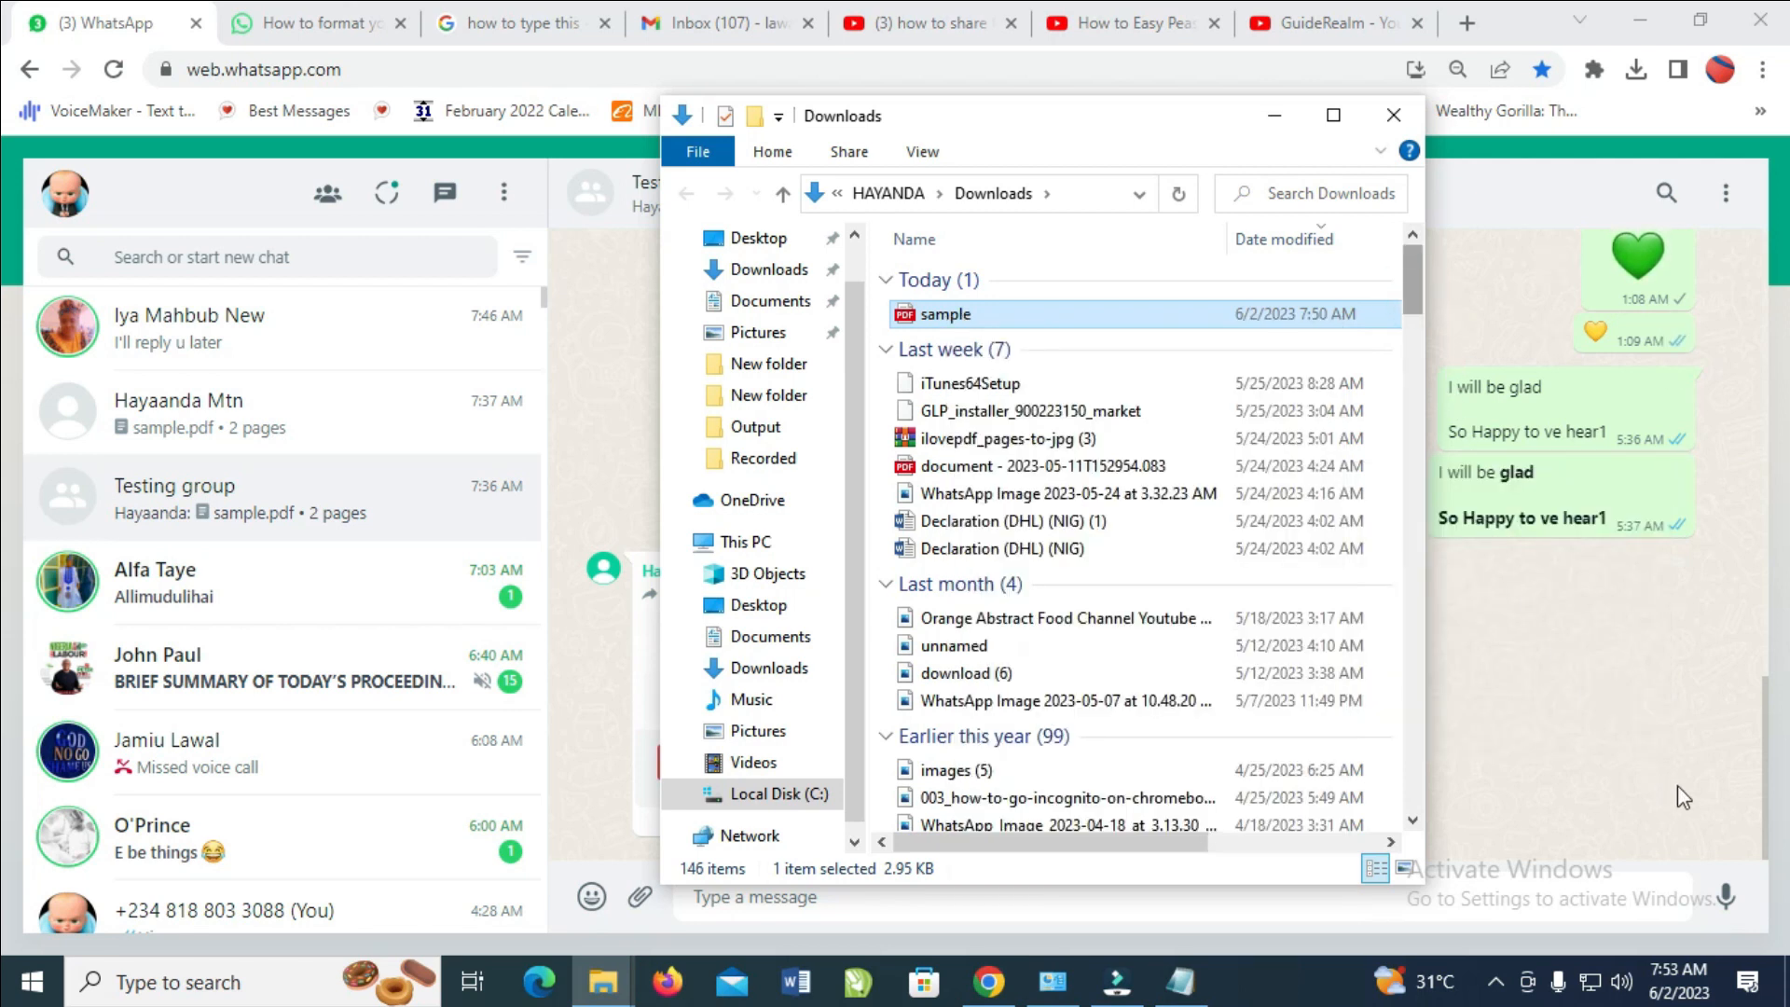